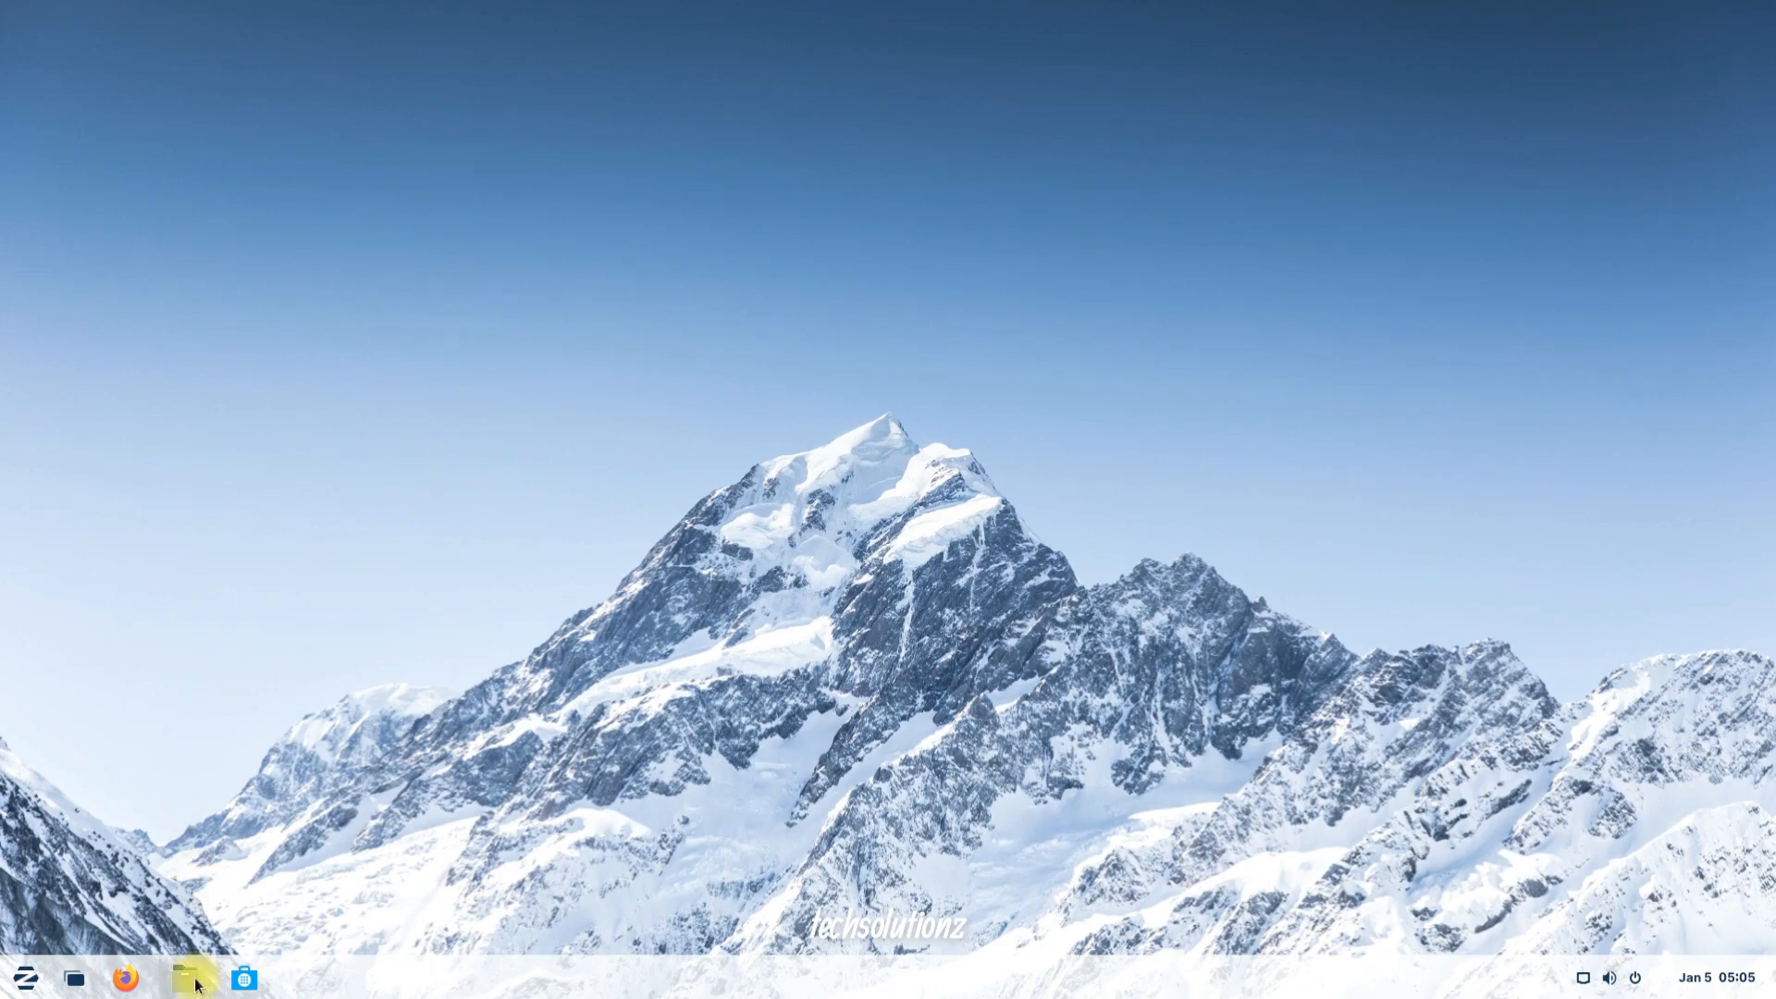
Show the Downloads folder in Files with the Vivaldi and Google Chrome .deb packages.
click(185, 976)
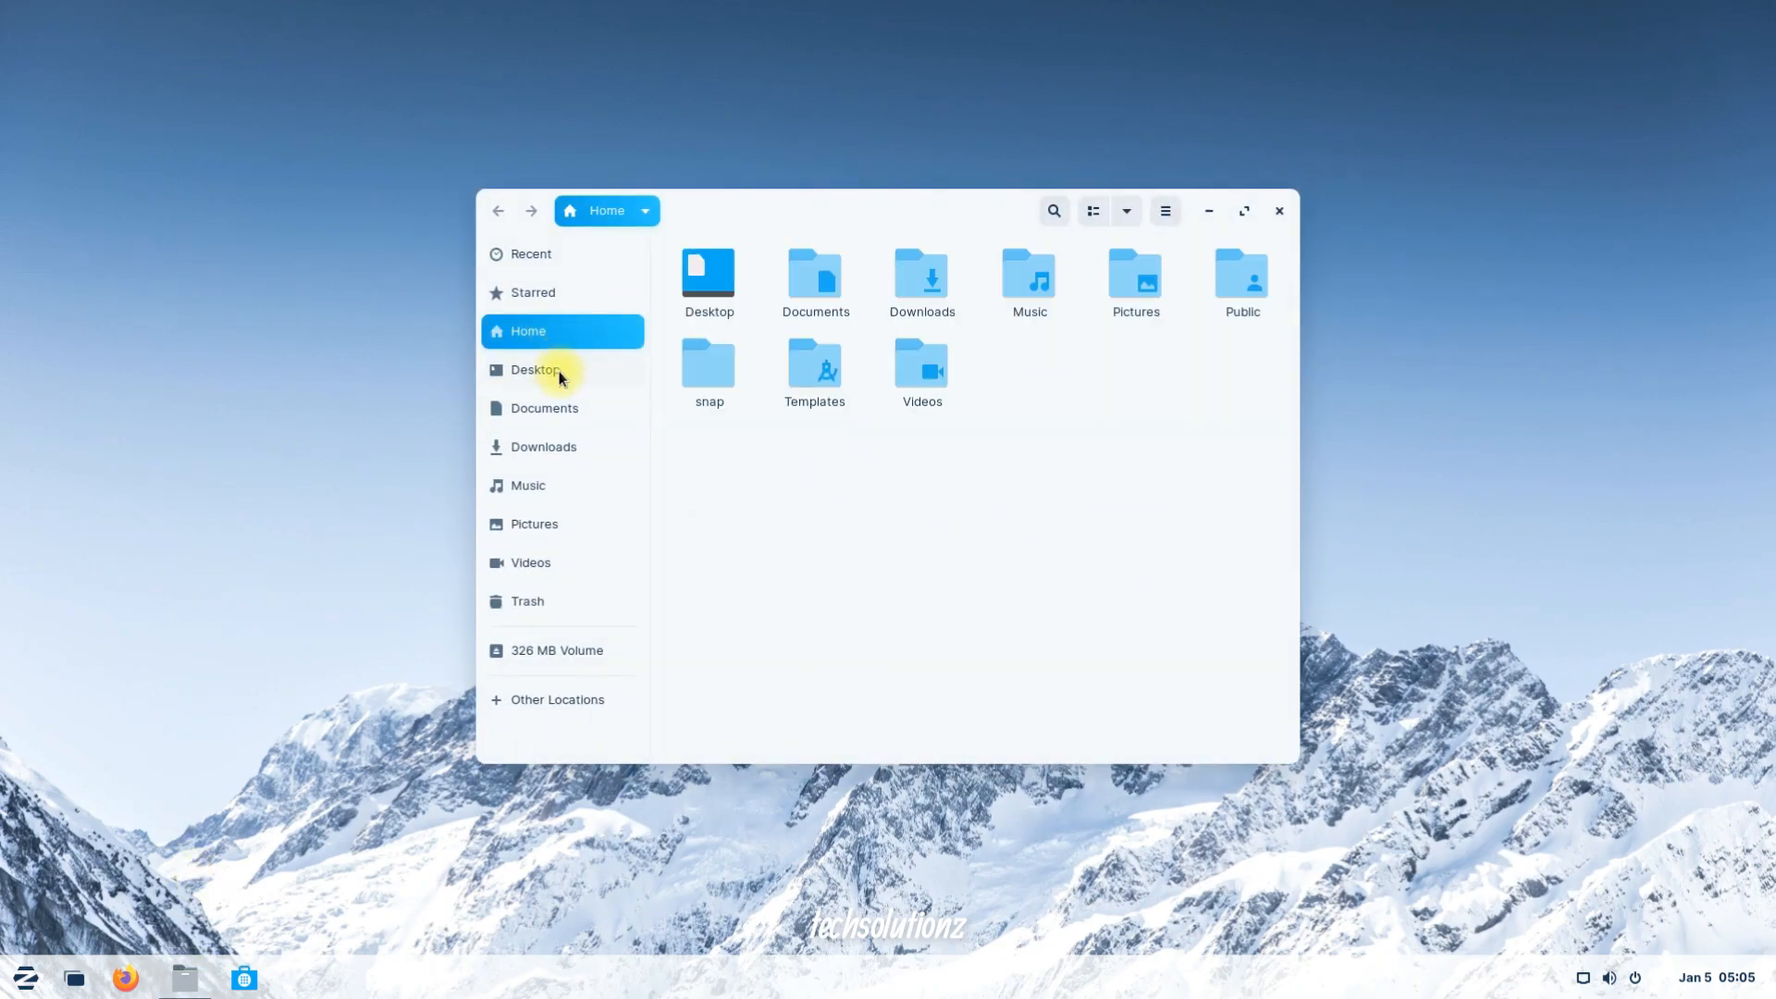
click(544, 445)
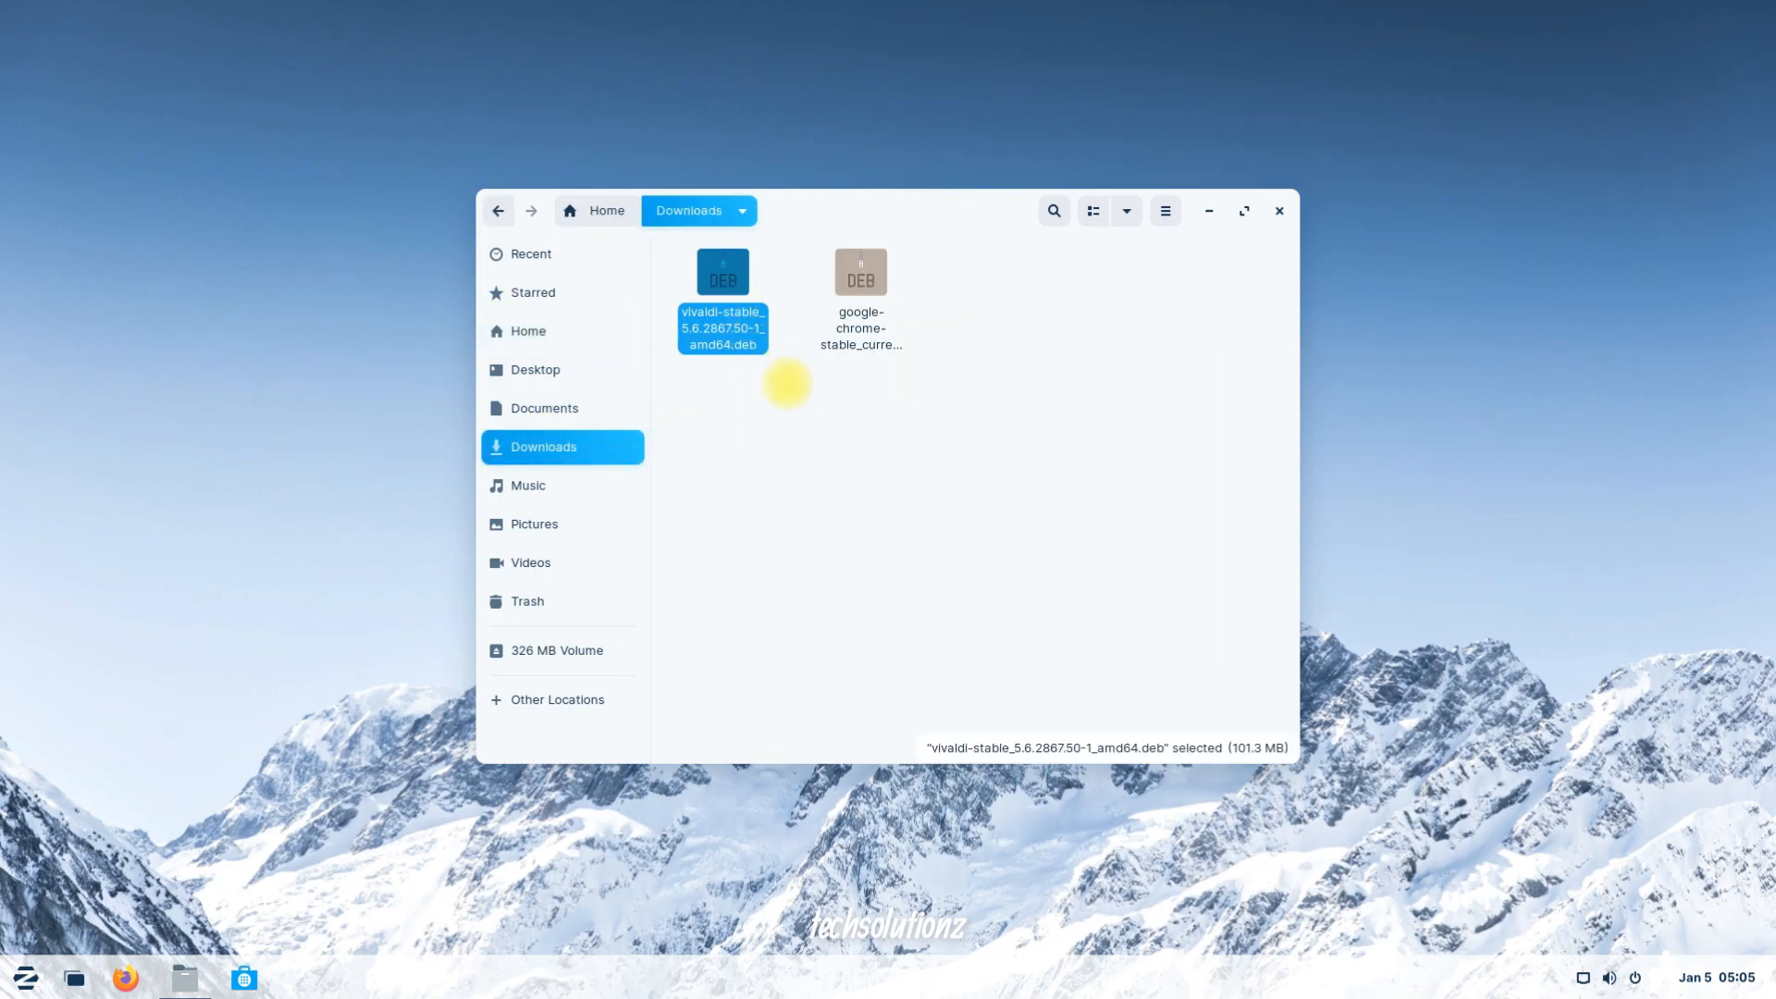
click(860, 272)
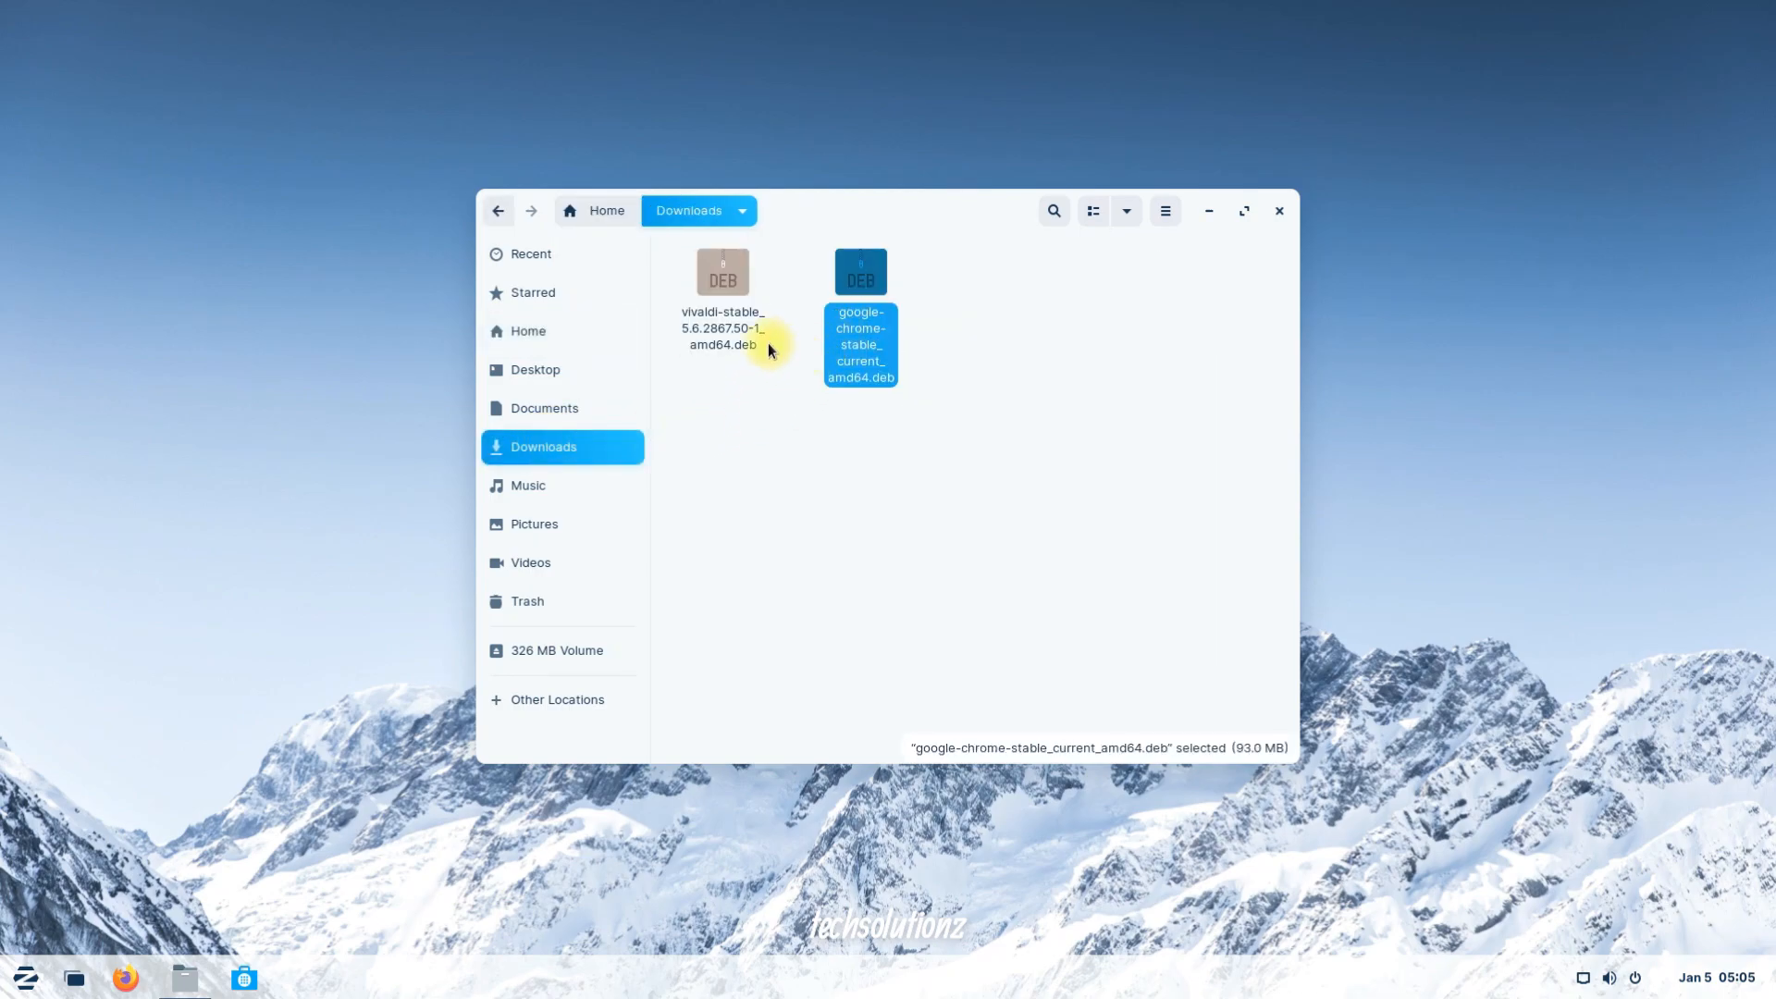
click(806, 445)
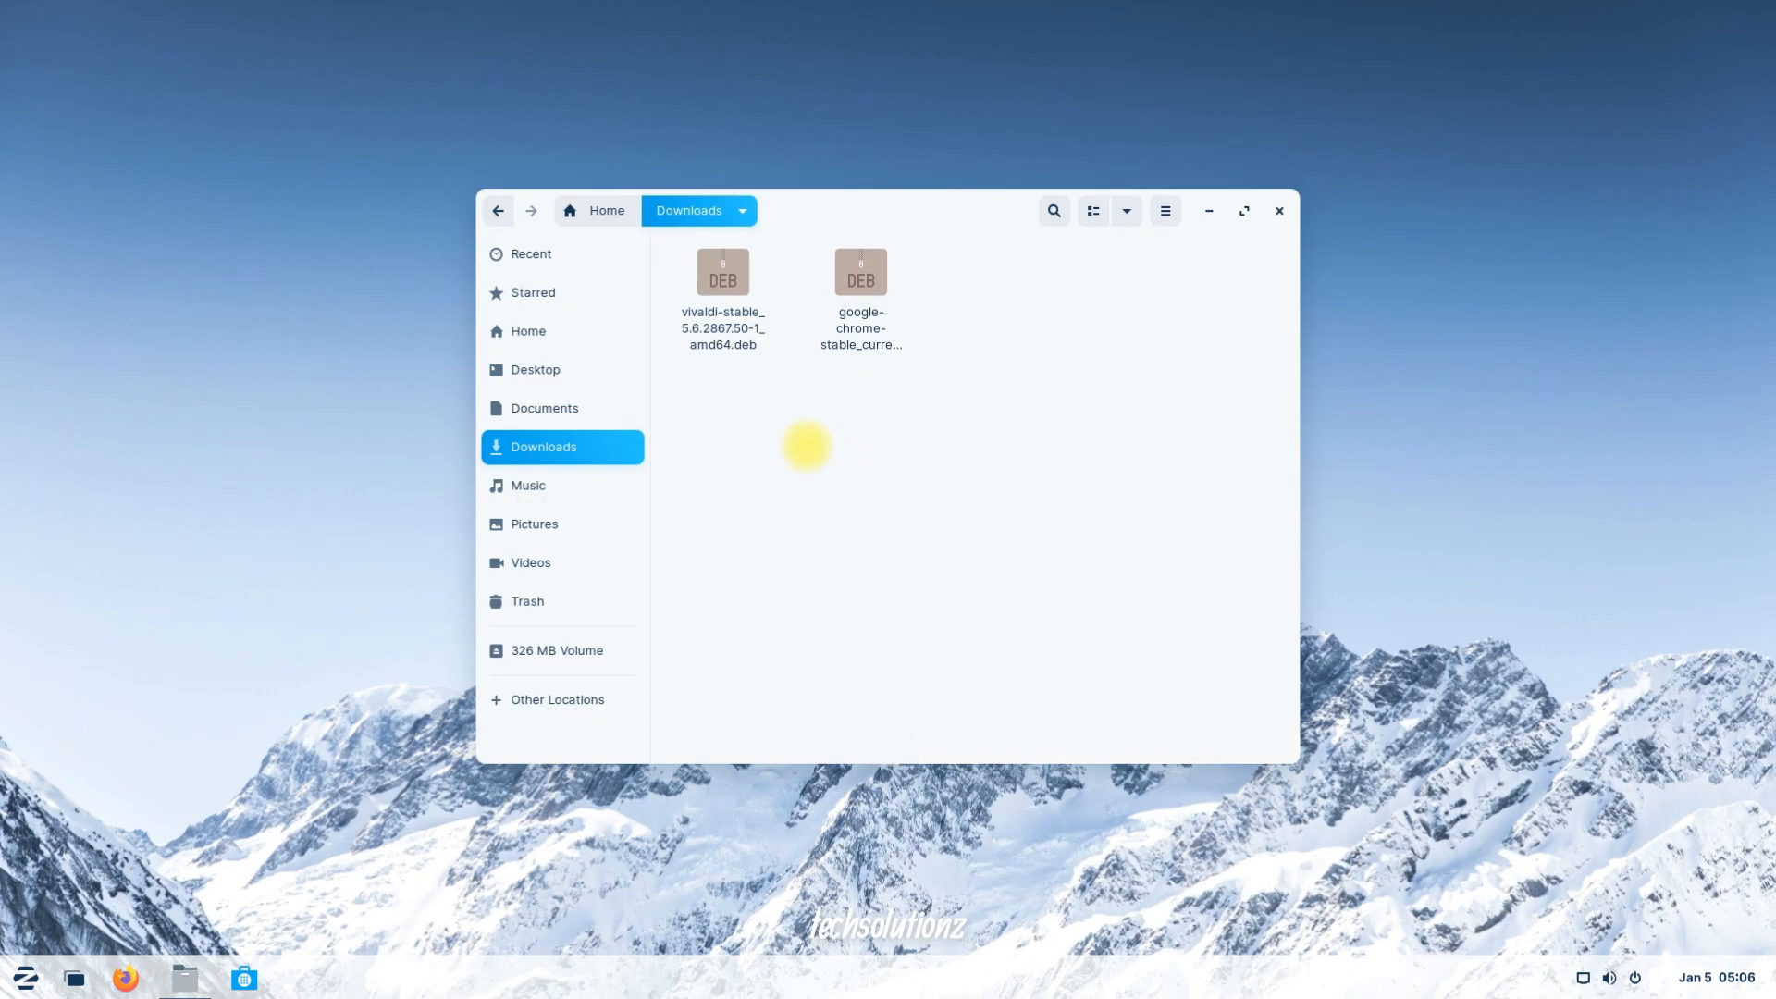
mouse_move(936, 176)
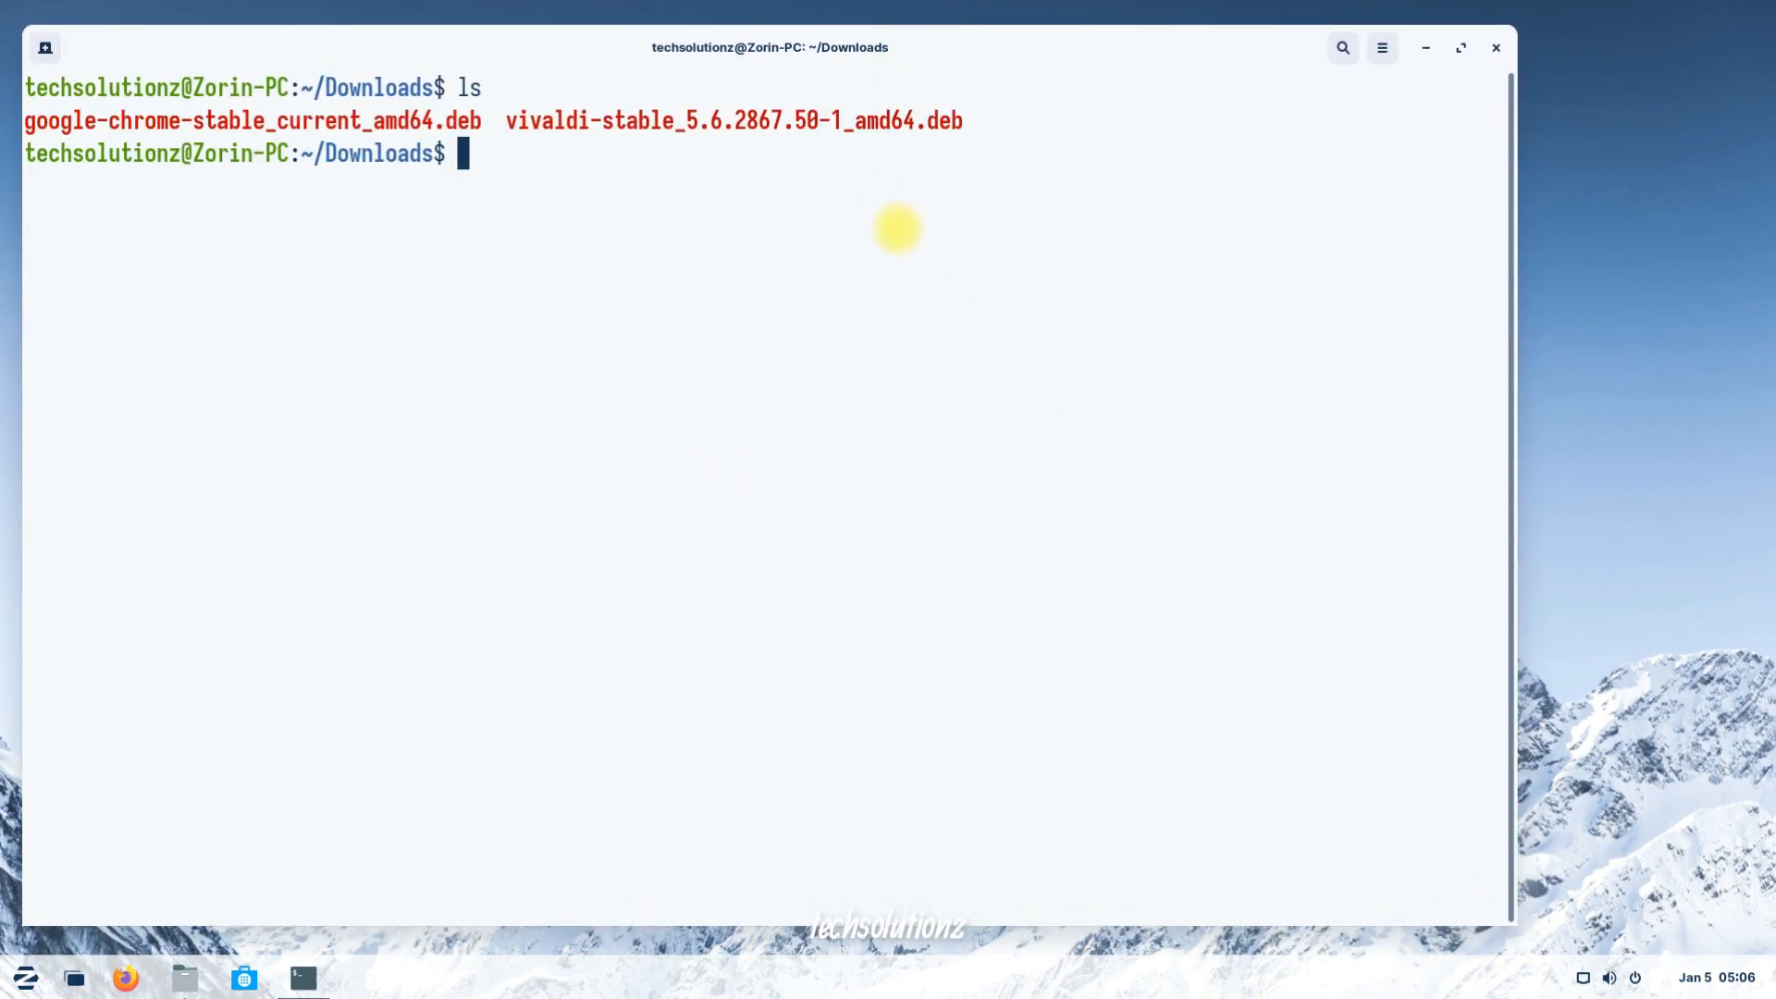
List ~/Downloads in Terminal to show both browser .deb files.
double_click(61, 122)
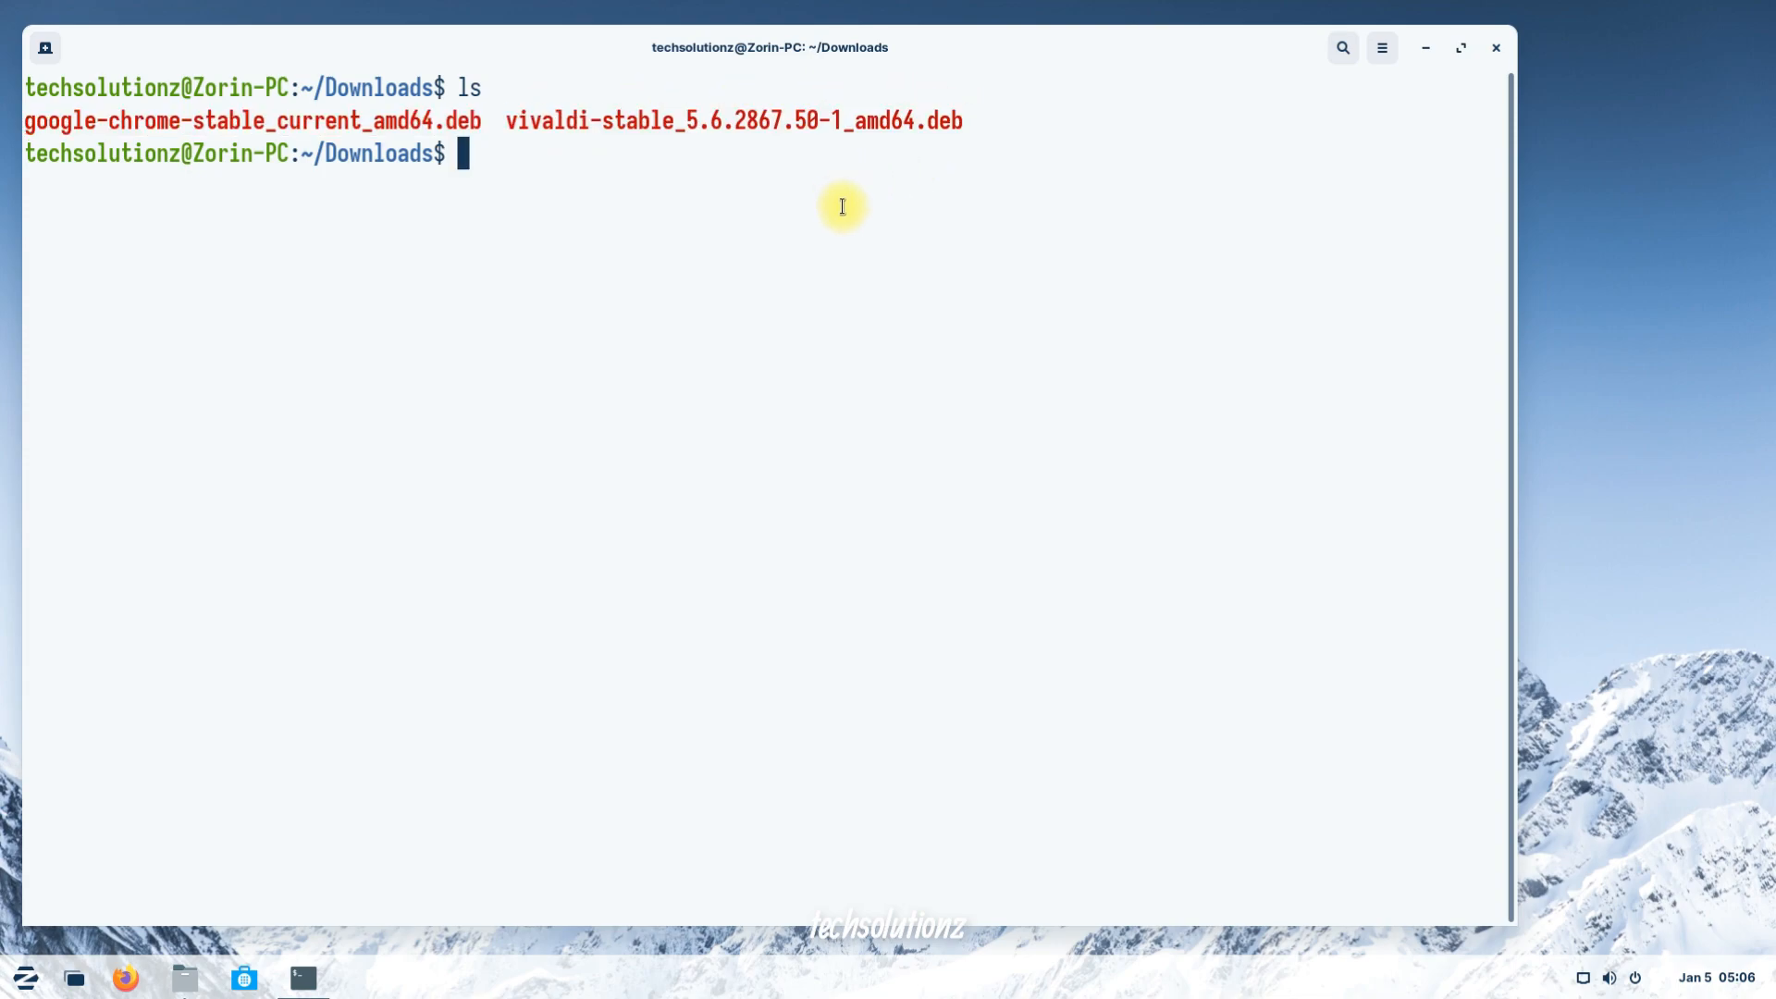
Install ./vivaldi-stable_5.6.2867.50-1_amd64.deb with sudo apt install, then clear the screen.
text(sudo apt i)
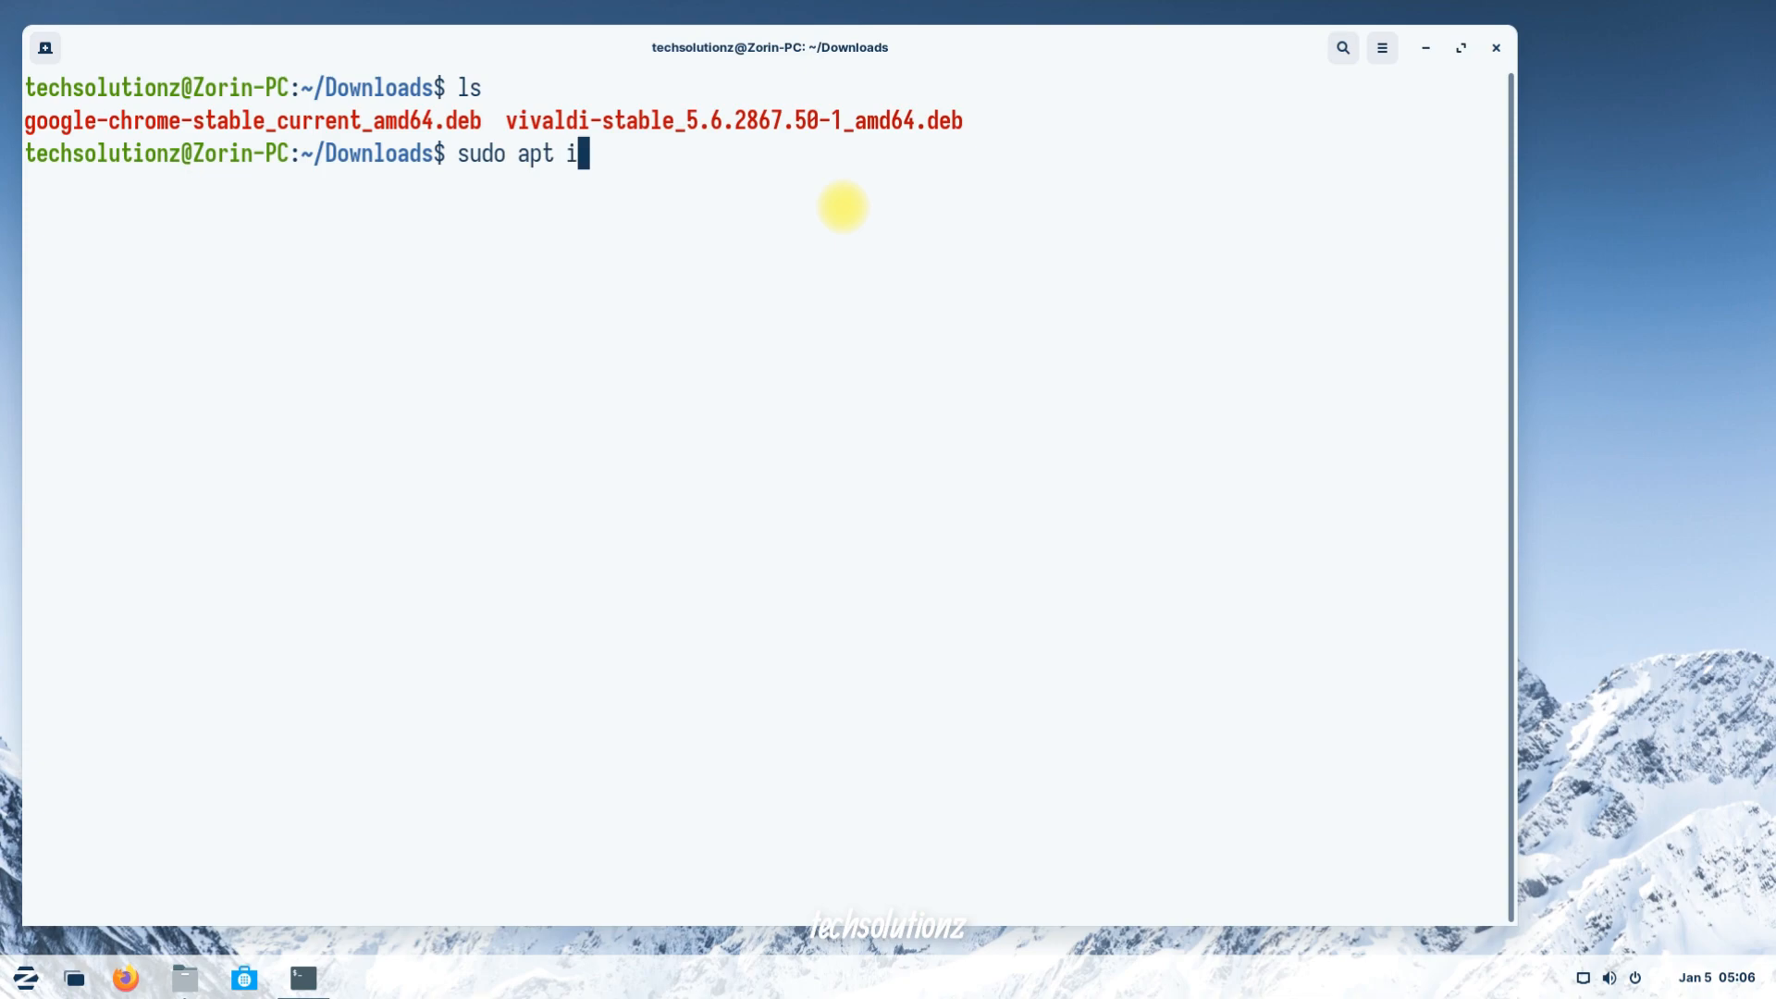
text(nstall)
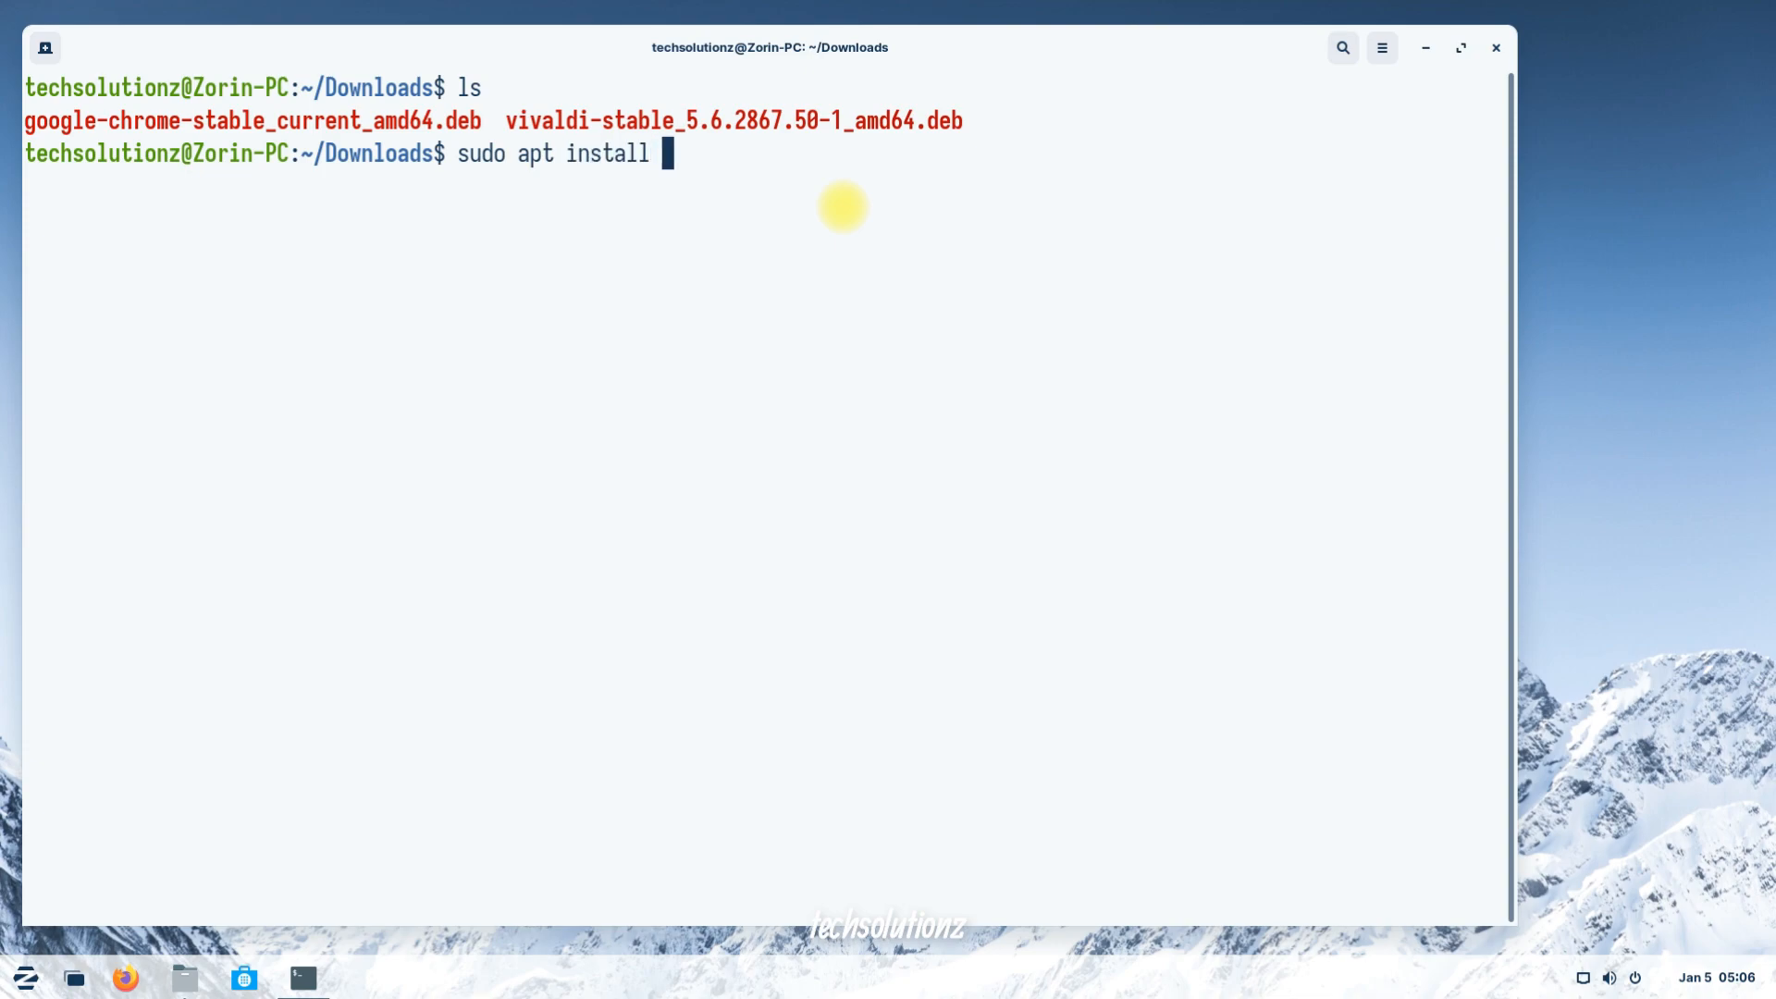
text(./)
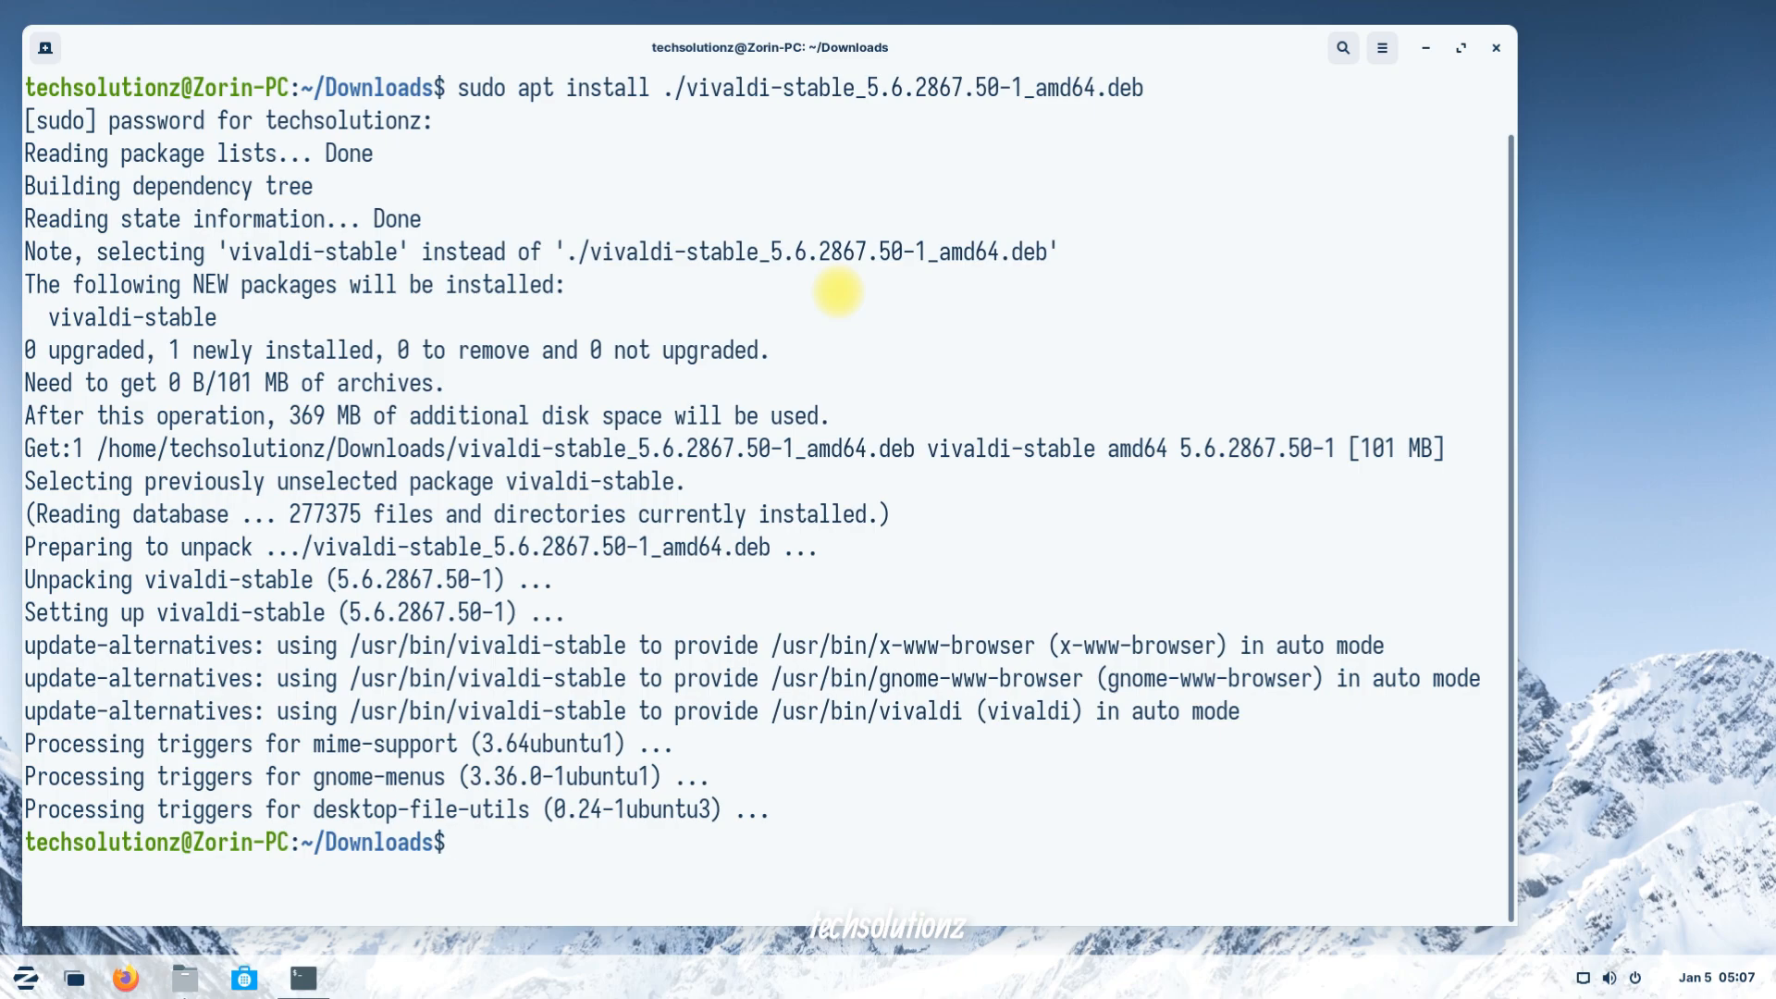
text(clear)
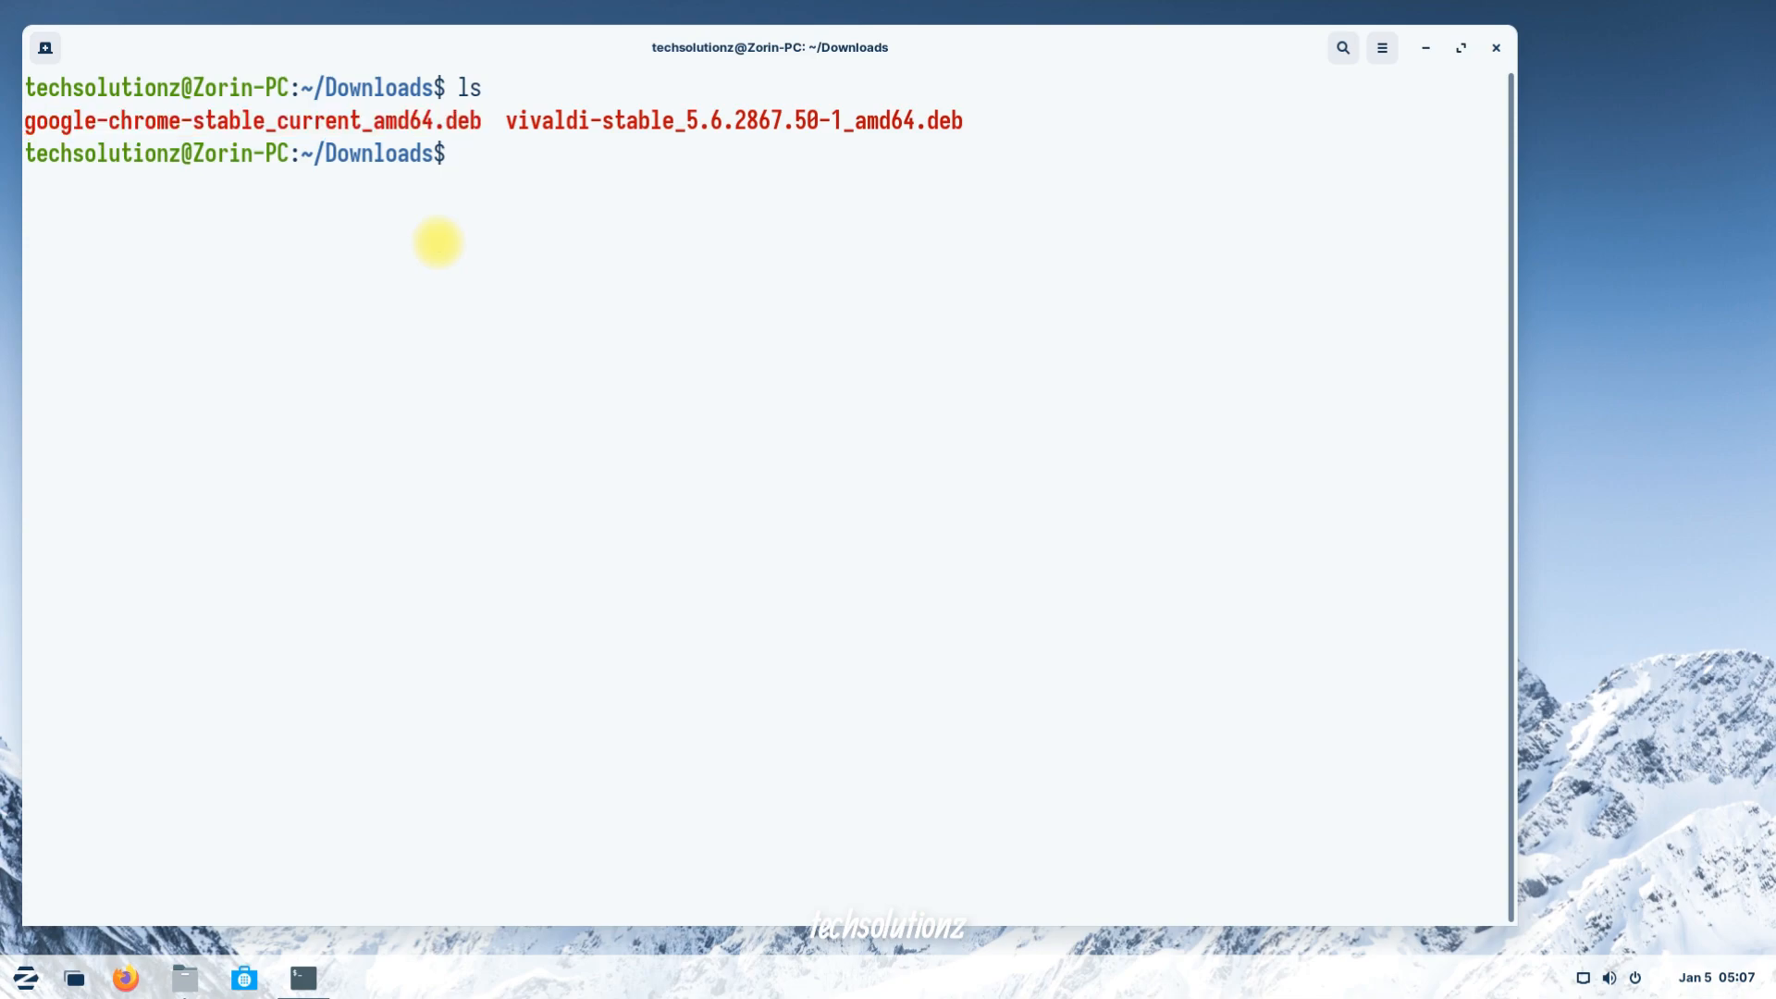
Install ./google-chrome-stable_current_amd64.deb with sudo apt install.
text(sudo apt i)
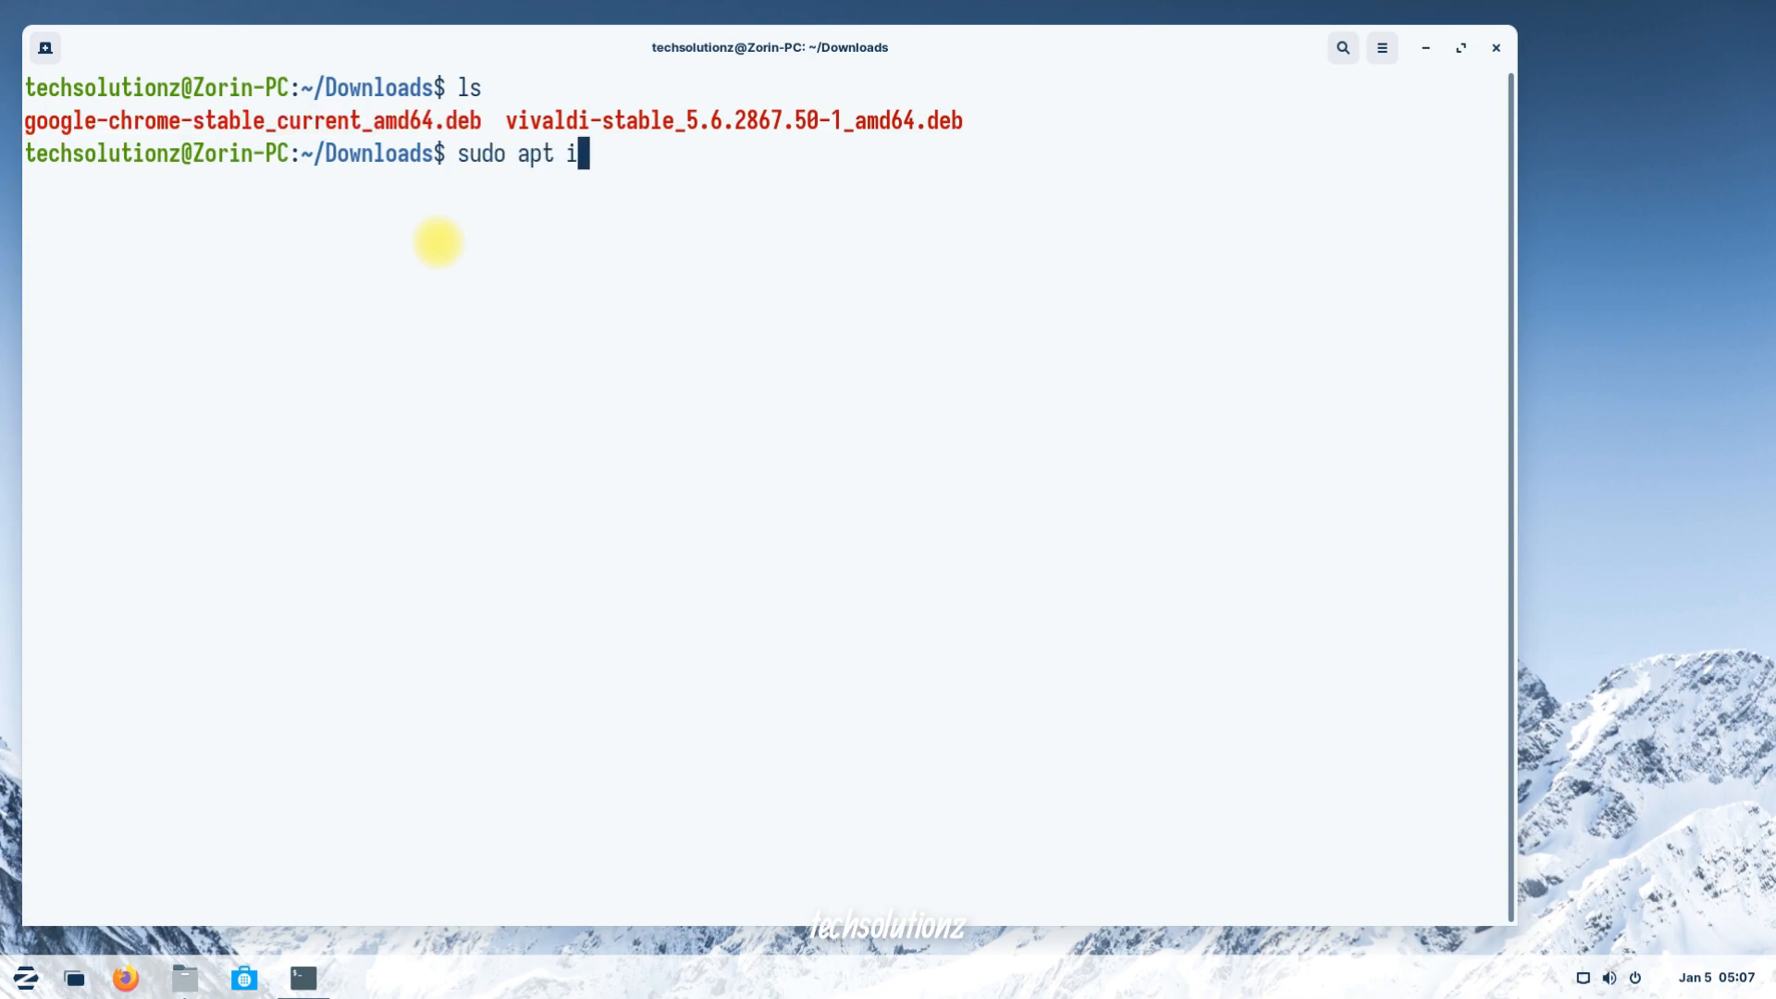
text(nstall ./)
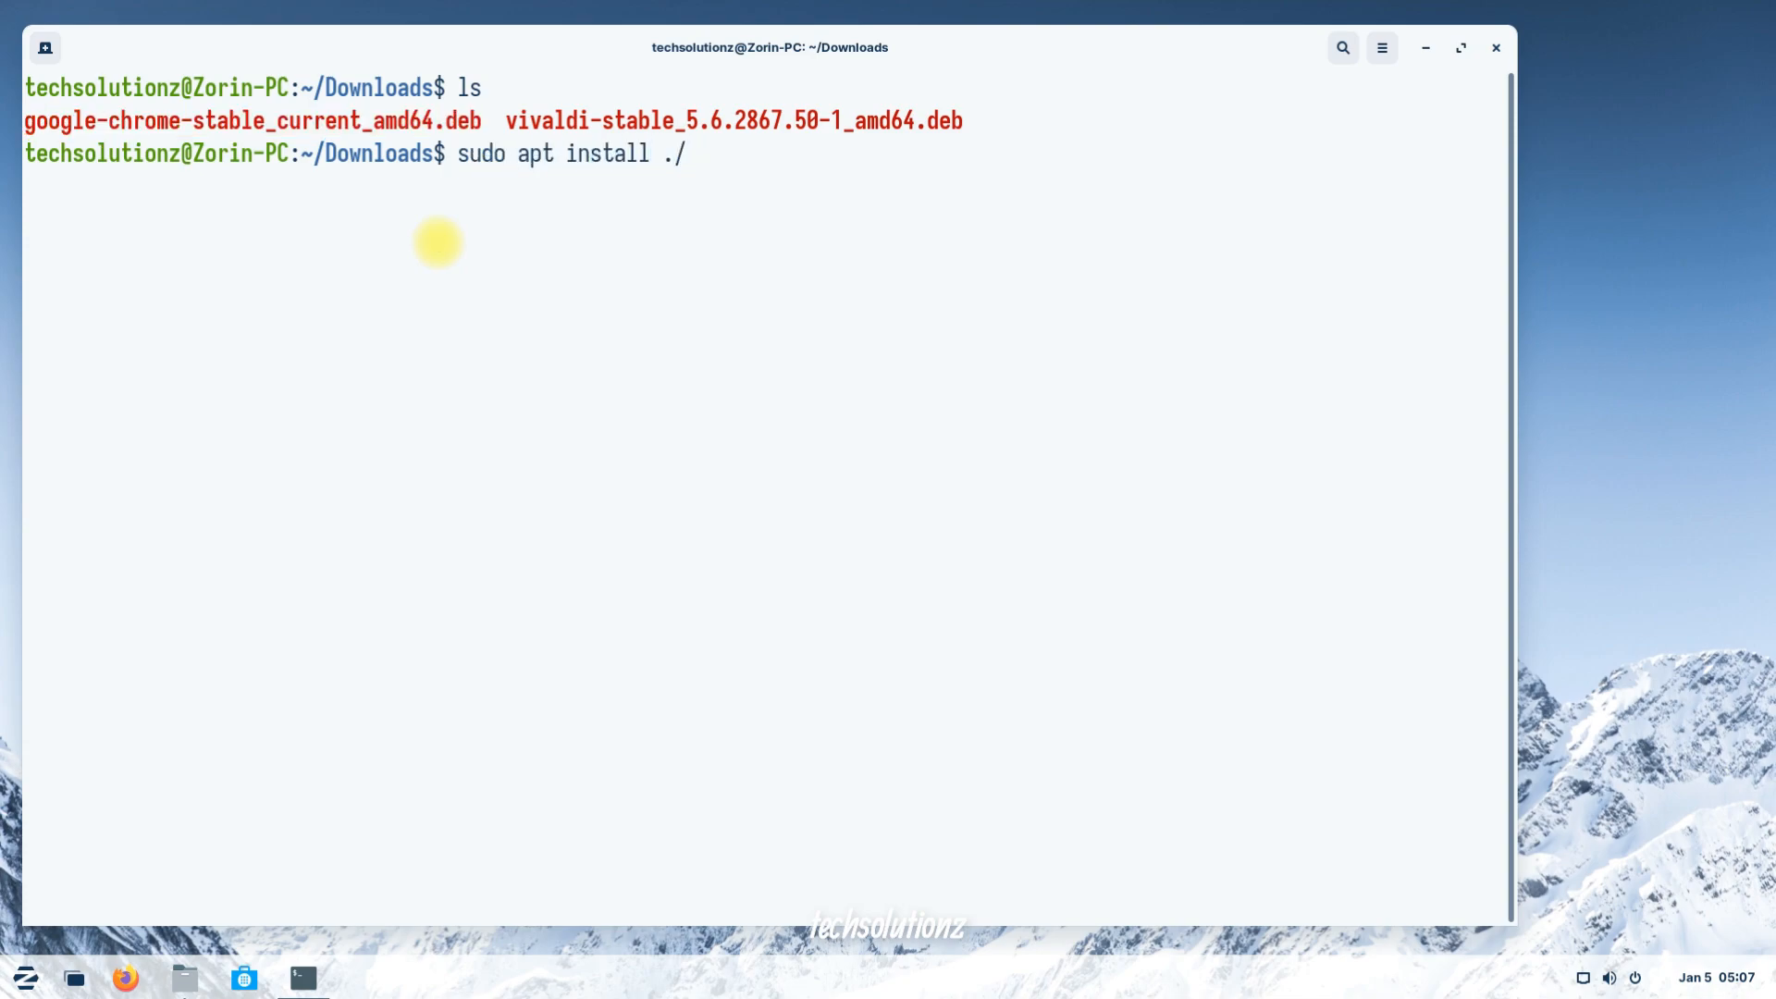
text(google-chrome-stable_current_amd64.deb)
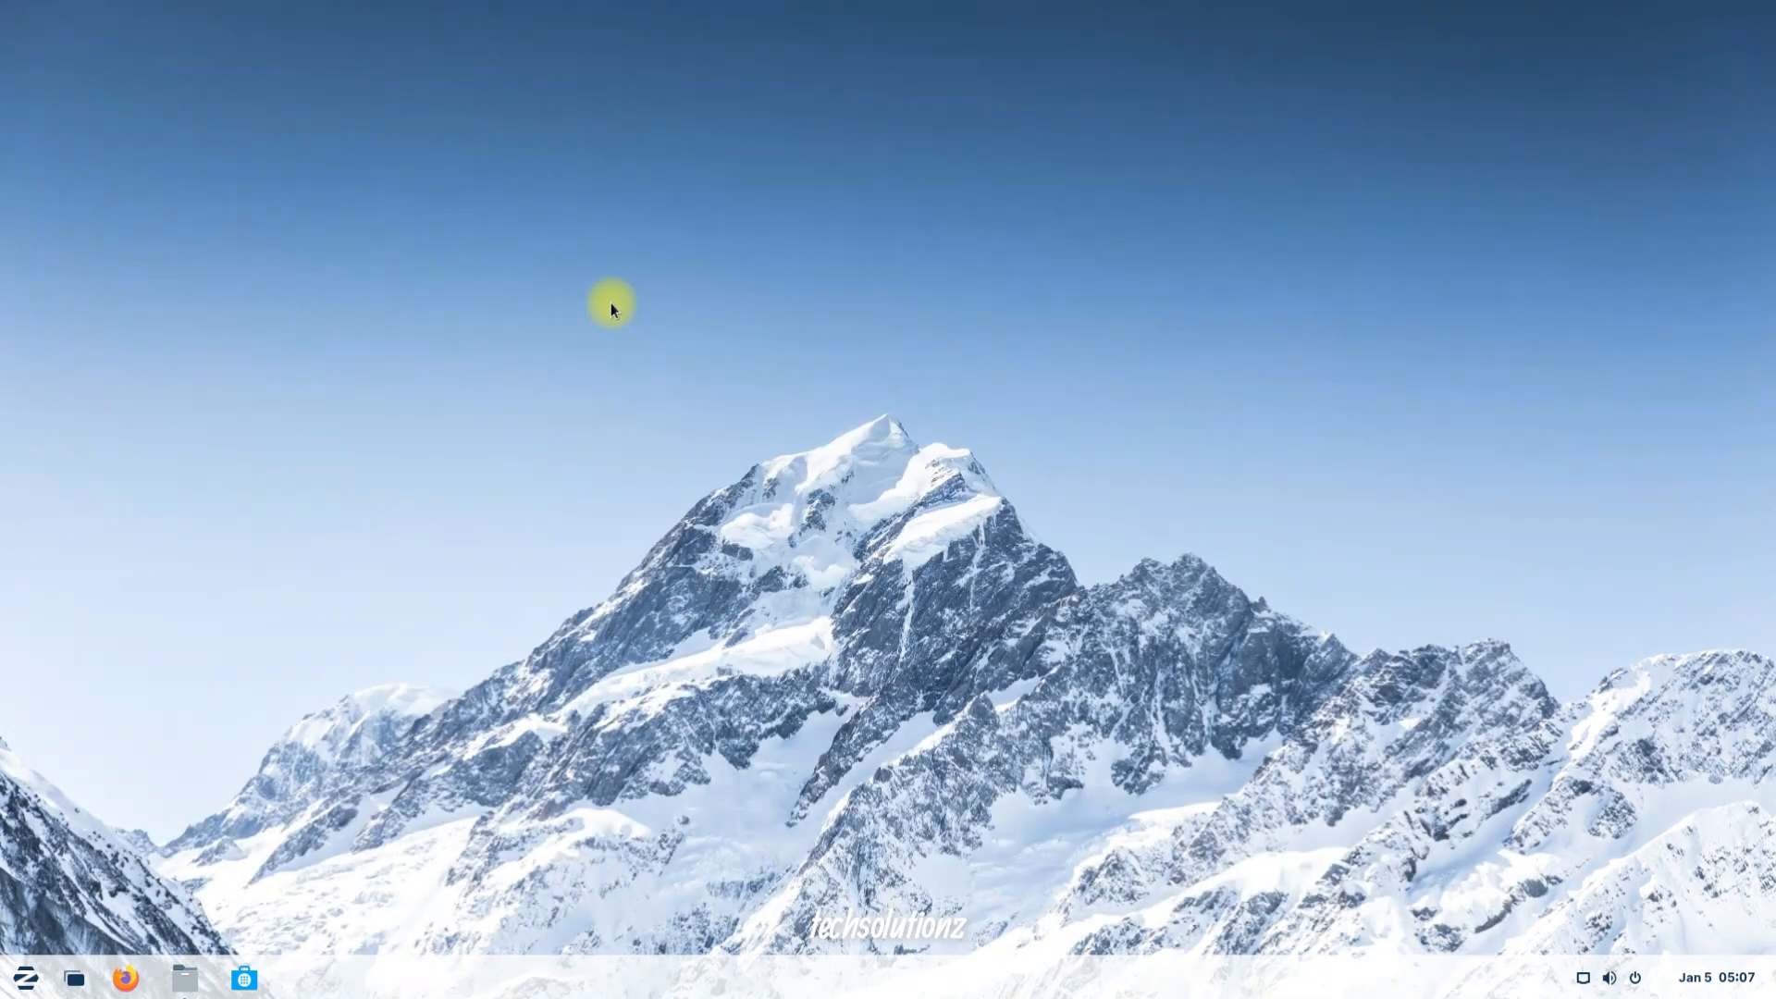
mouse_move(32, 969)
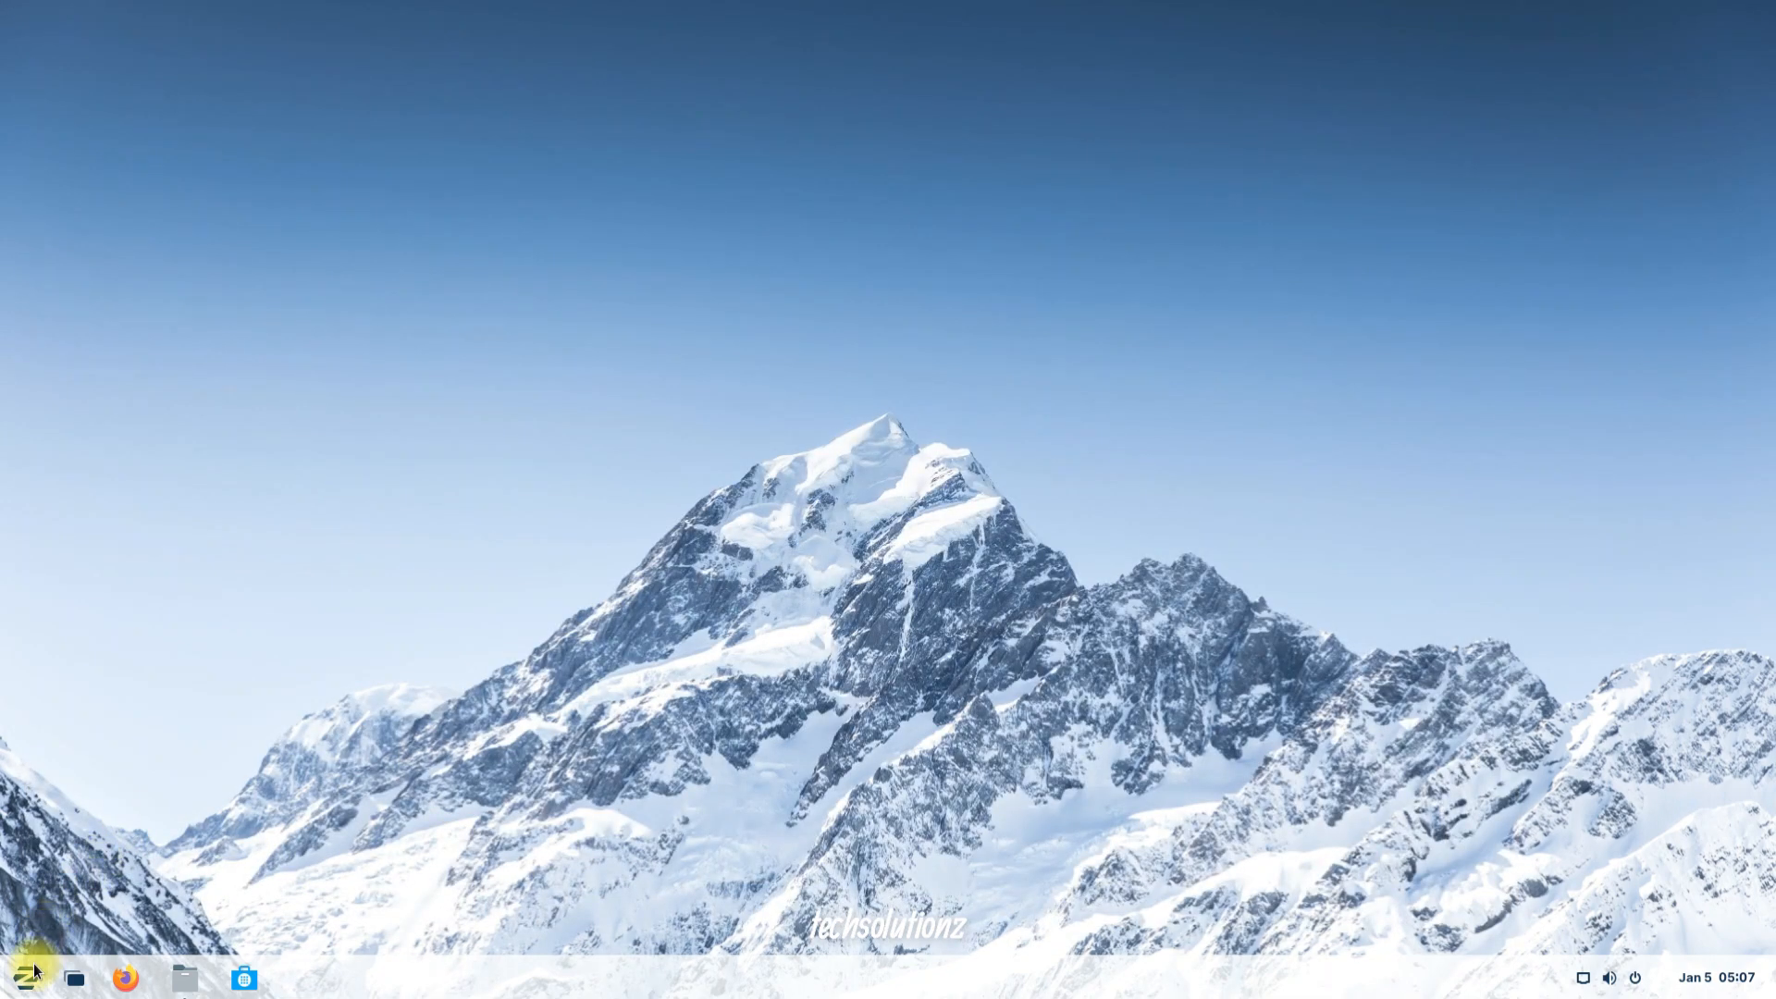
Show Vivaldi and Google Chrome listed in the Zorin app menu.
click(24, 977)
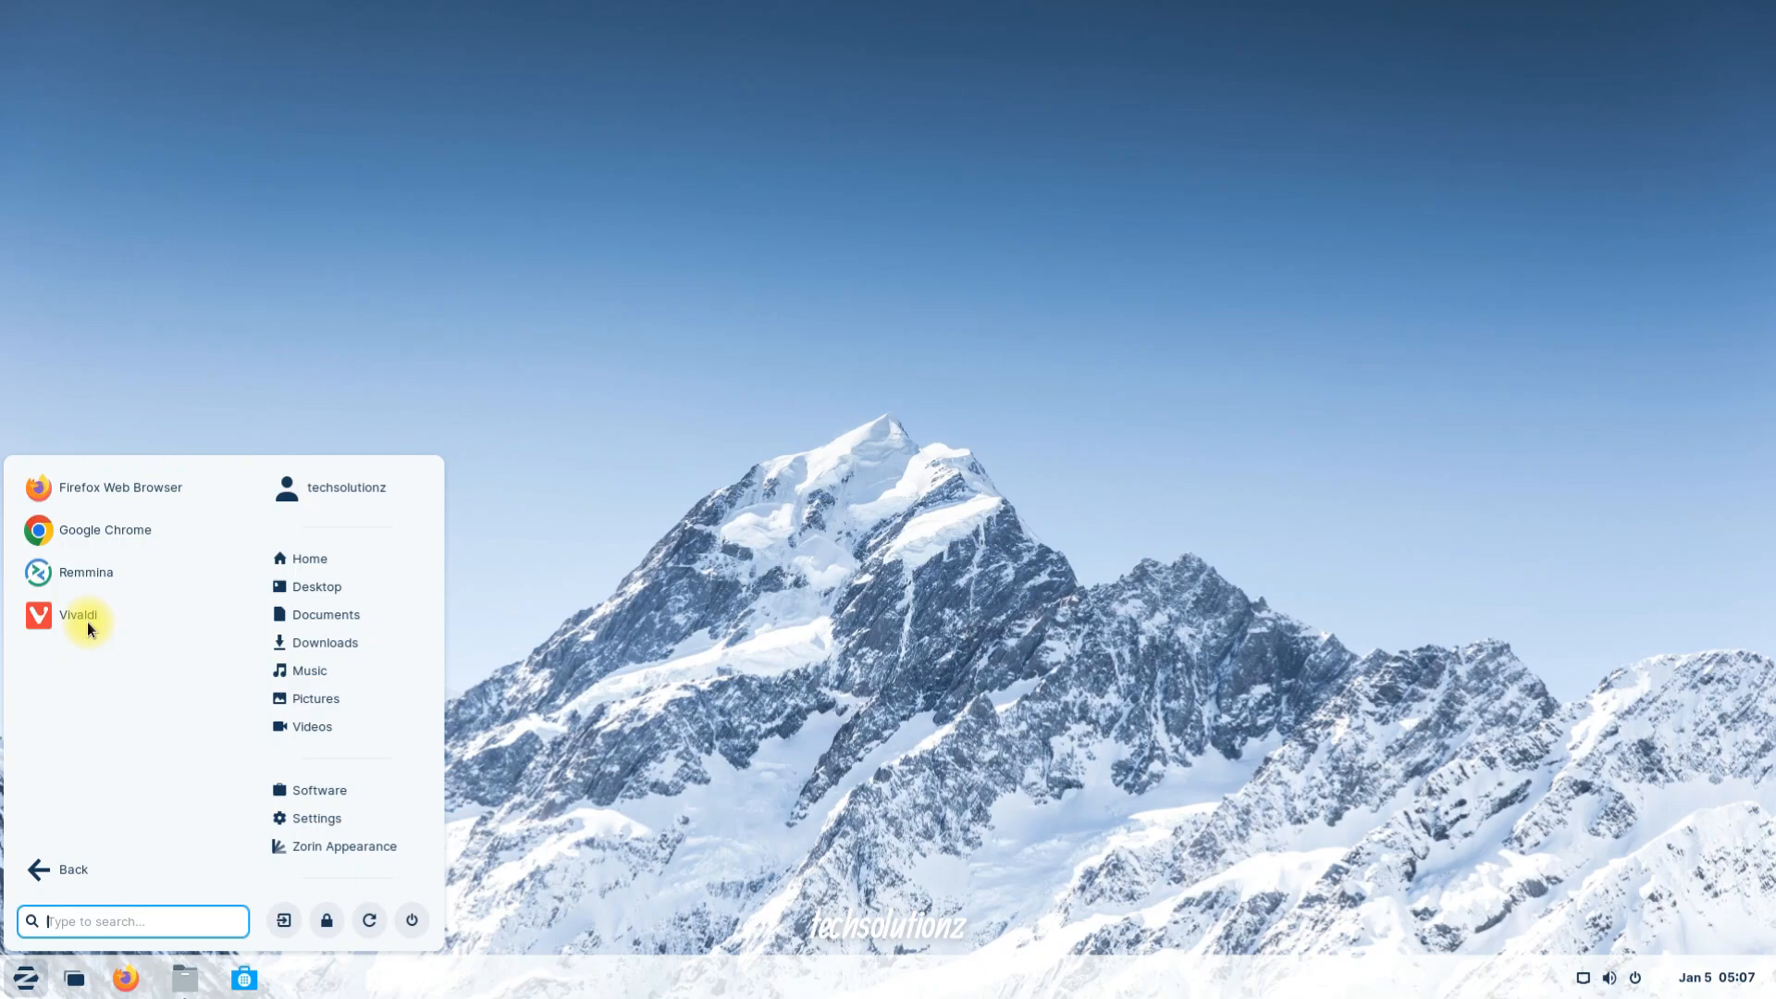
mouse_move(77, 614)
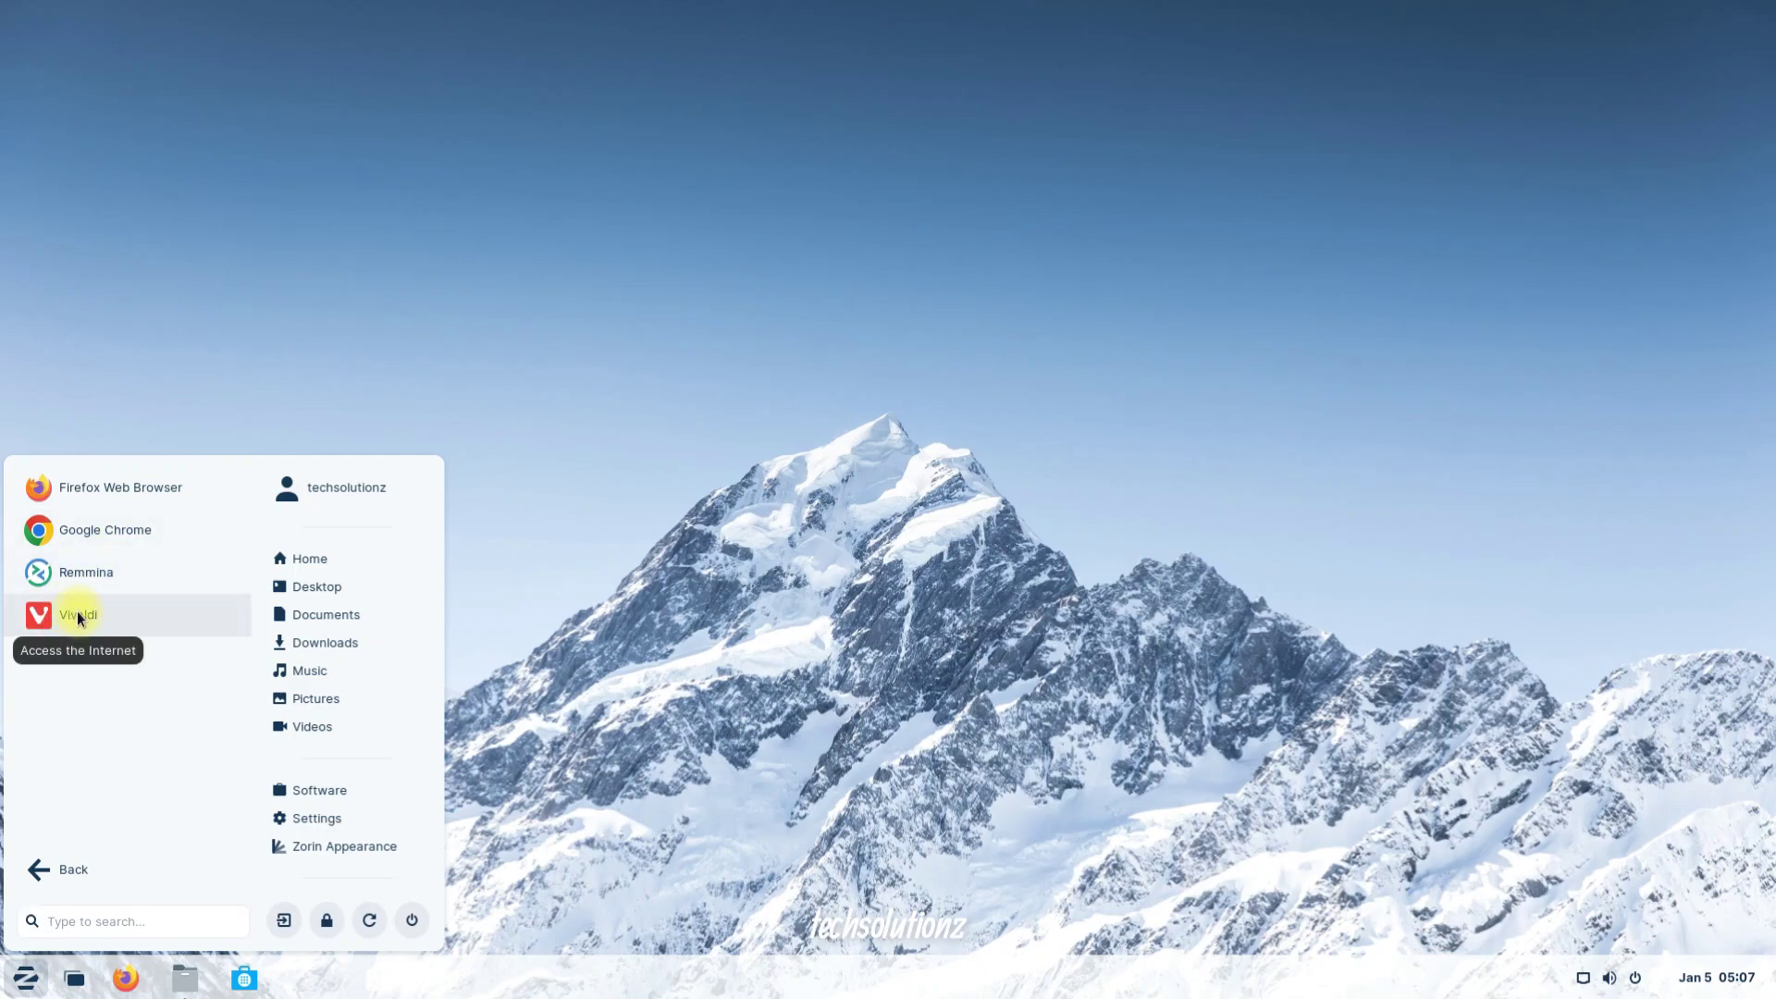
mouse_move(89, 542)
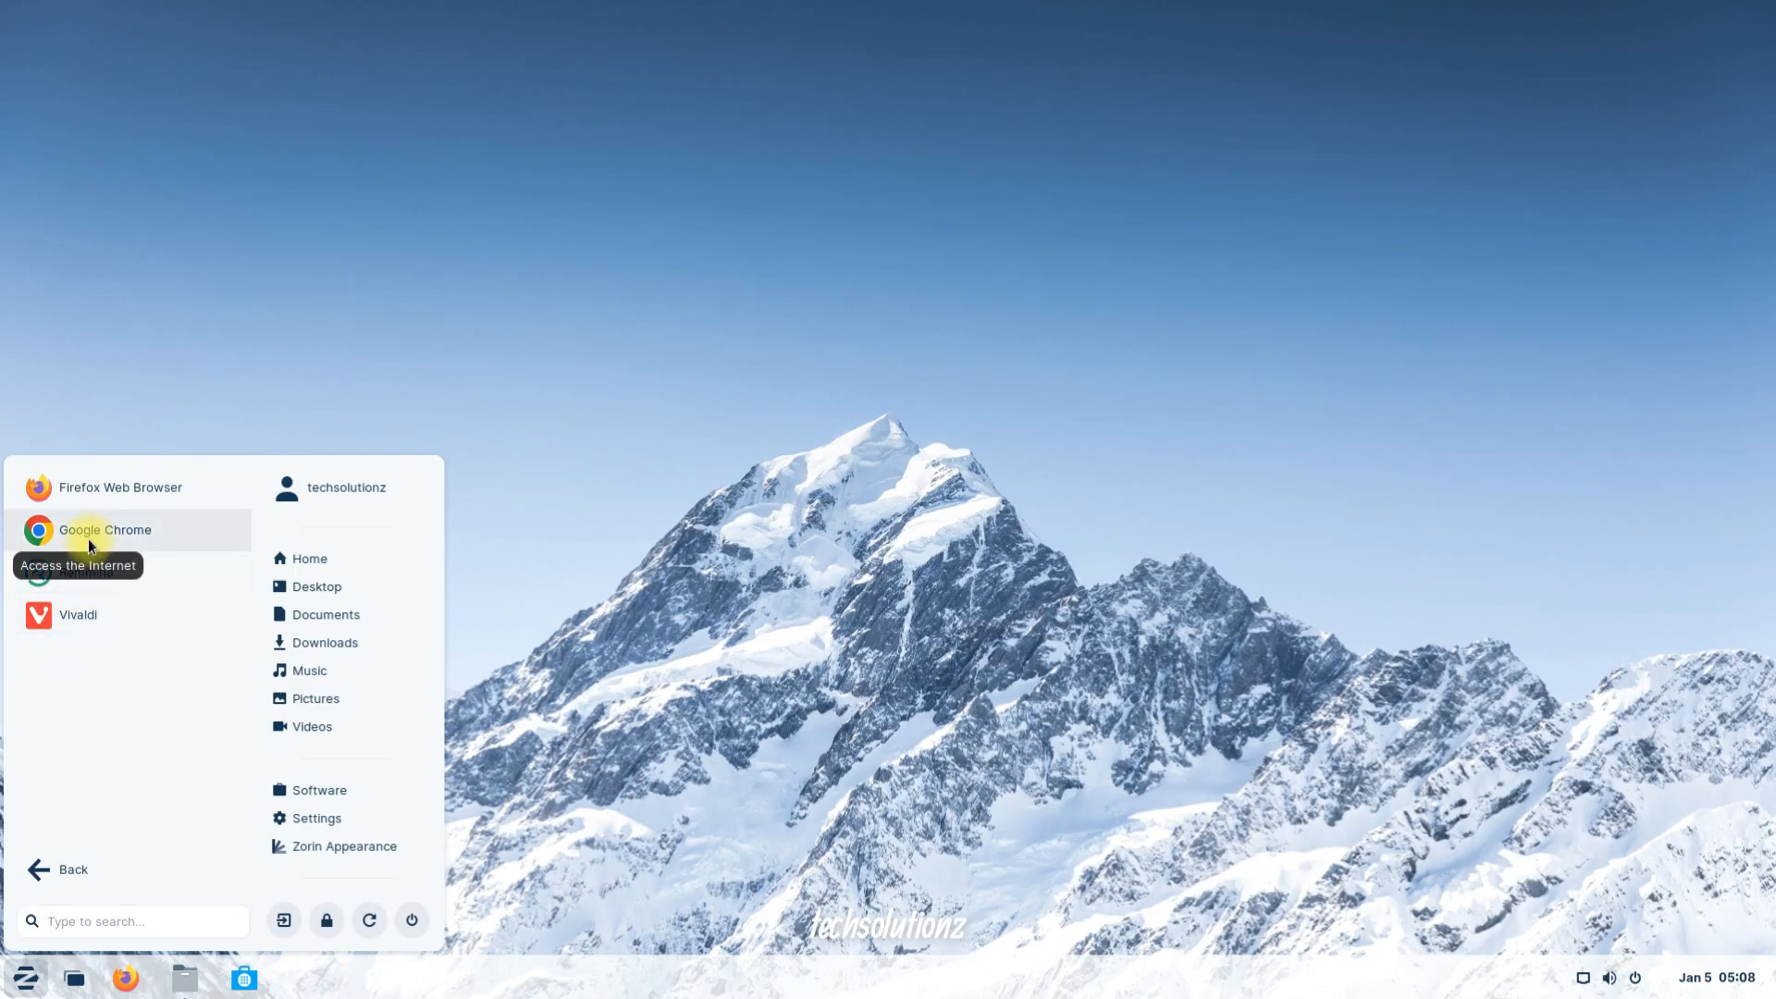